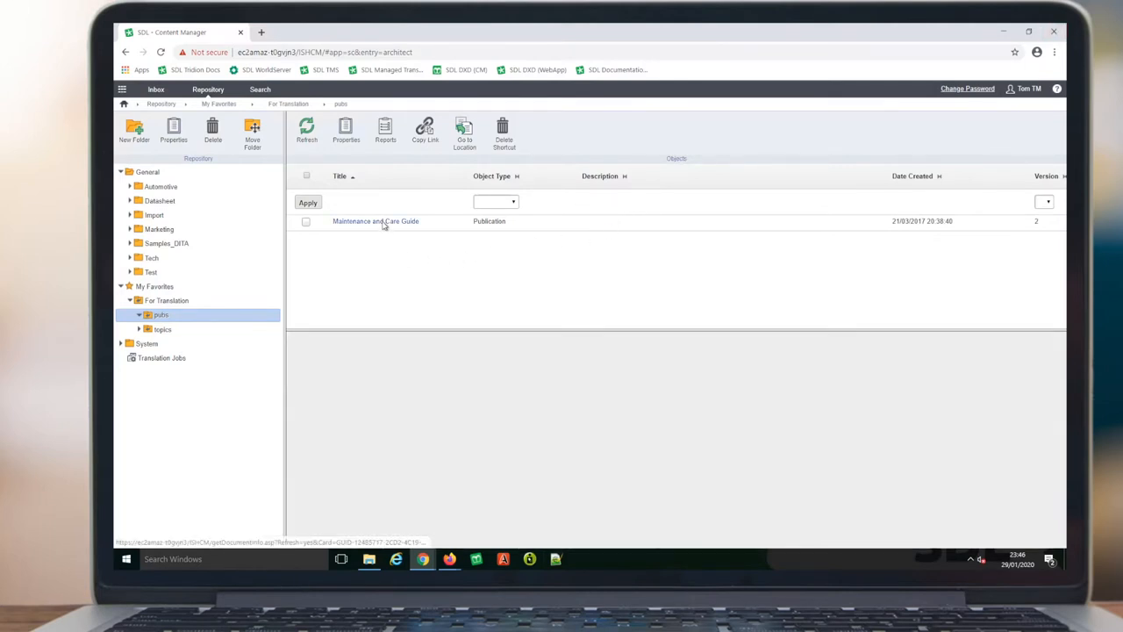
Step: Open translation management for Maintenance and Care Guide version 2, keeping Spanish (es) selected
click(376, 221)
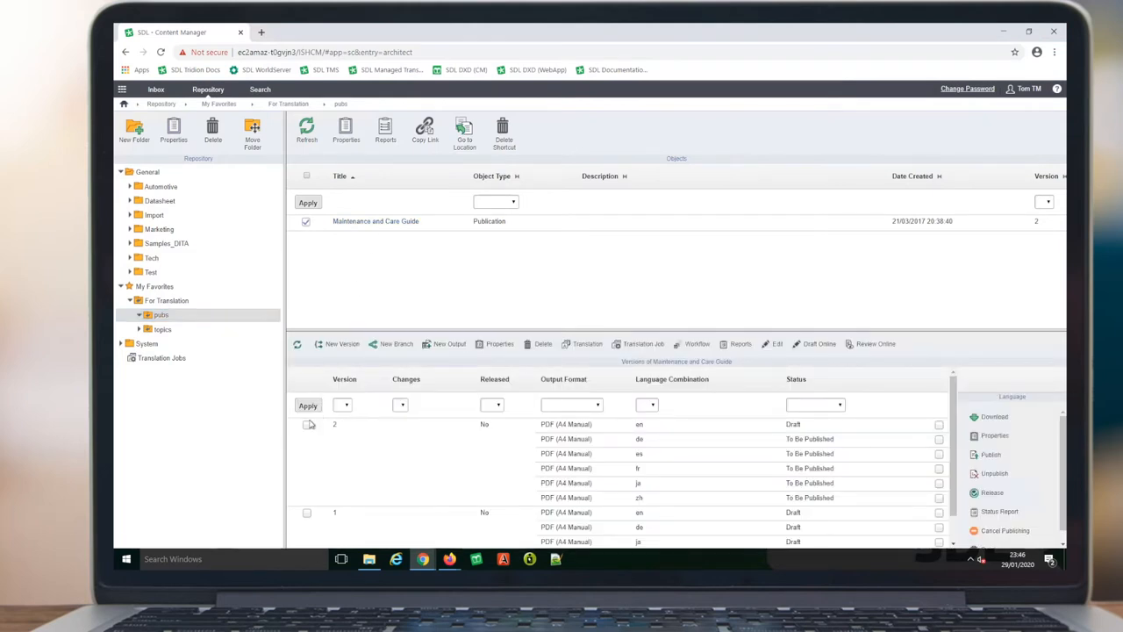
click(308, 424)
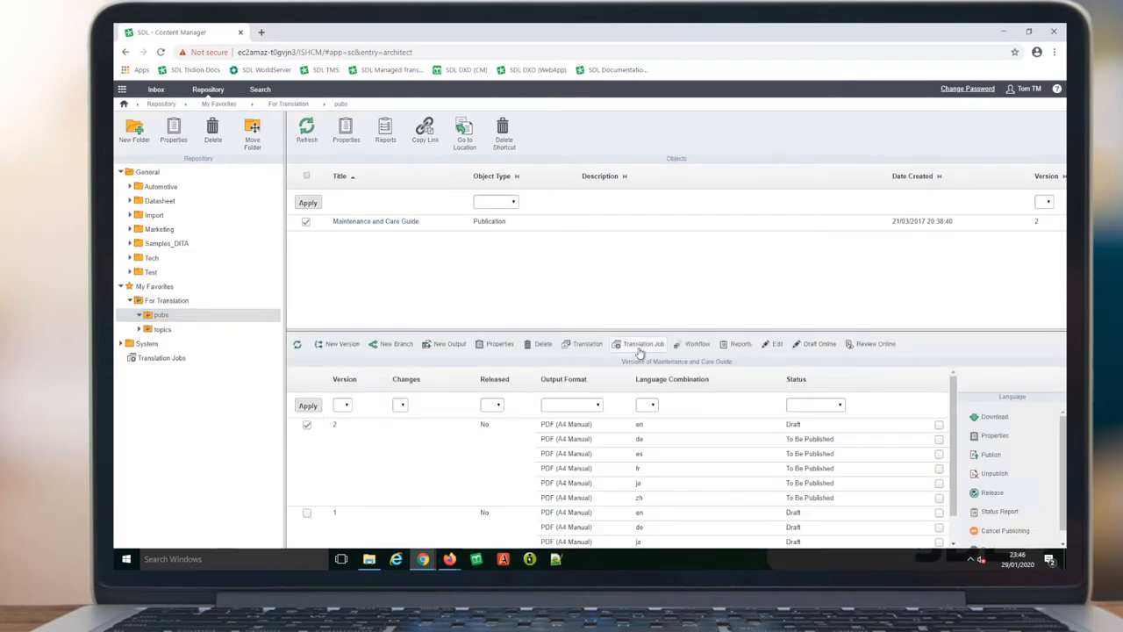
click(587, 343)
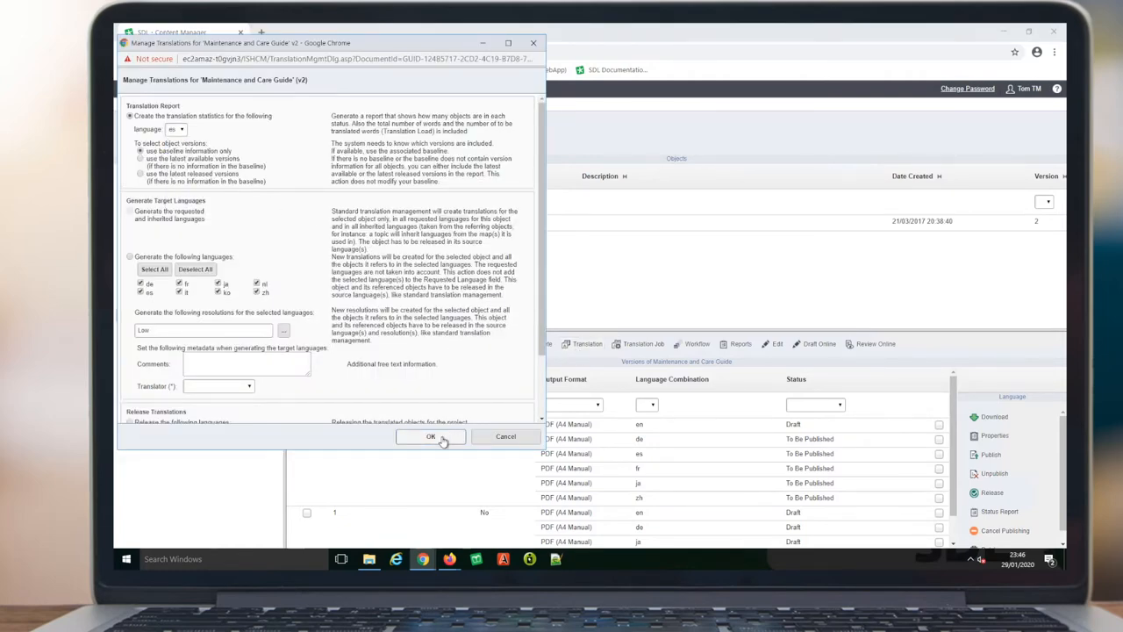
Step: Generate the Spanish Translation Statistics Report: 87 total objects, 80 released
click(430, 436)
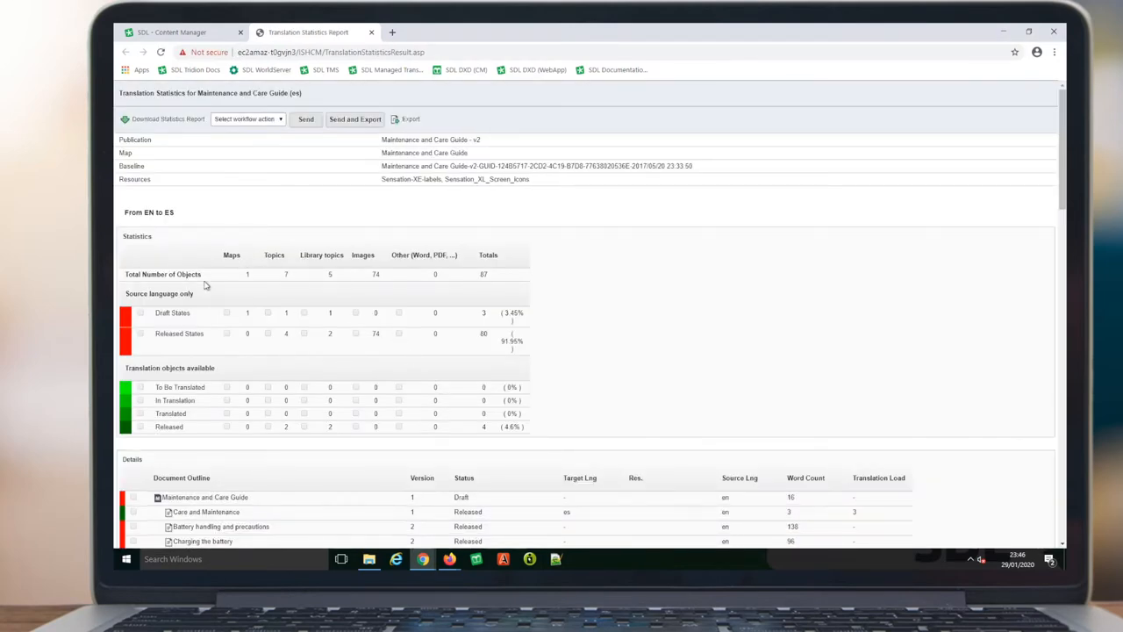
mouse_move(339, 290)
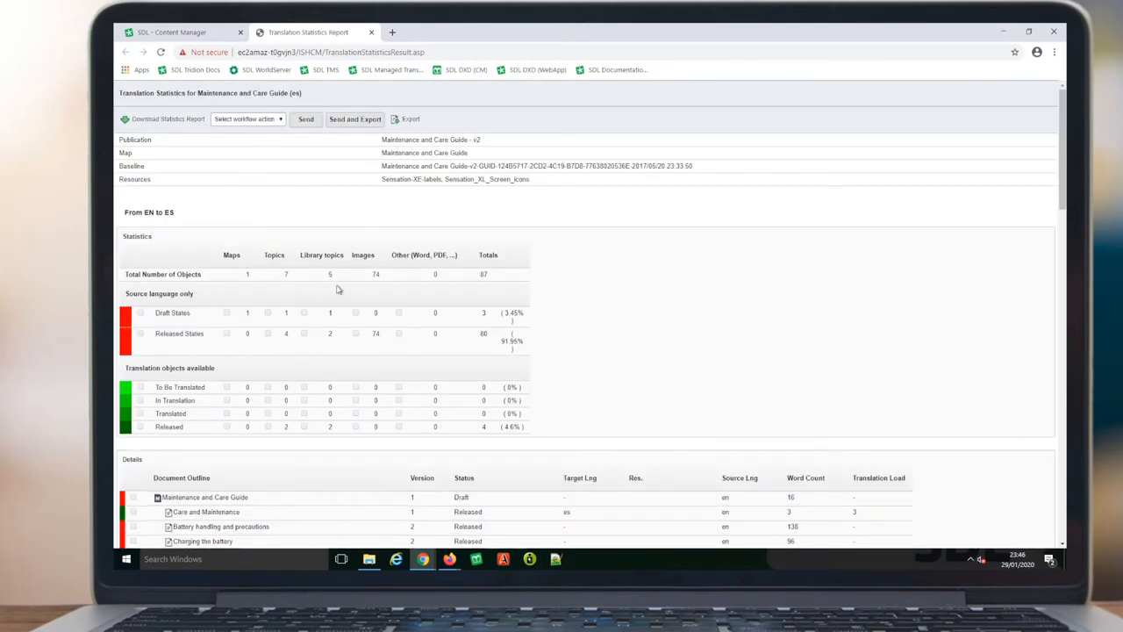
mouse_move(182, 324)
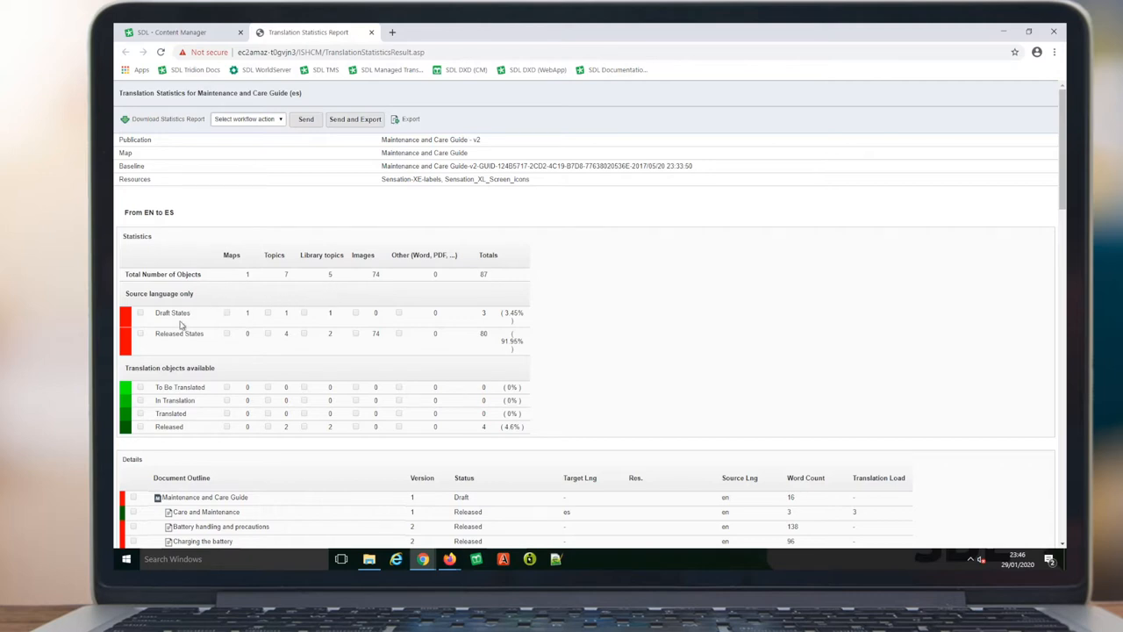
mouse_move(274, 325)
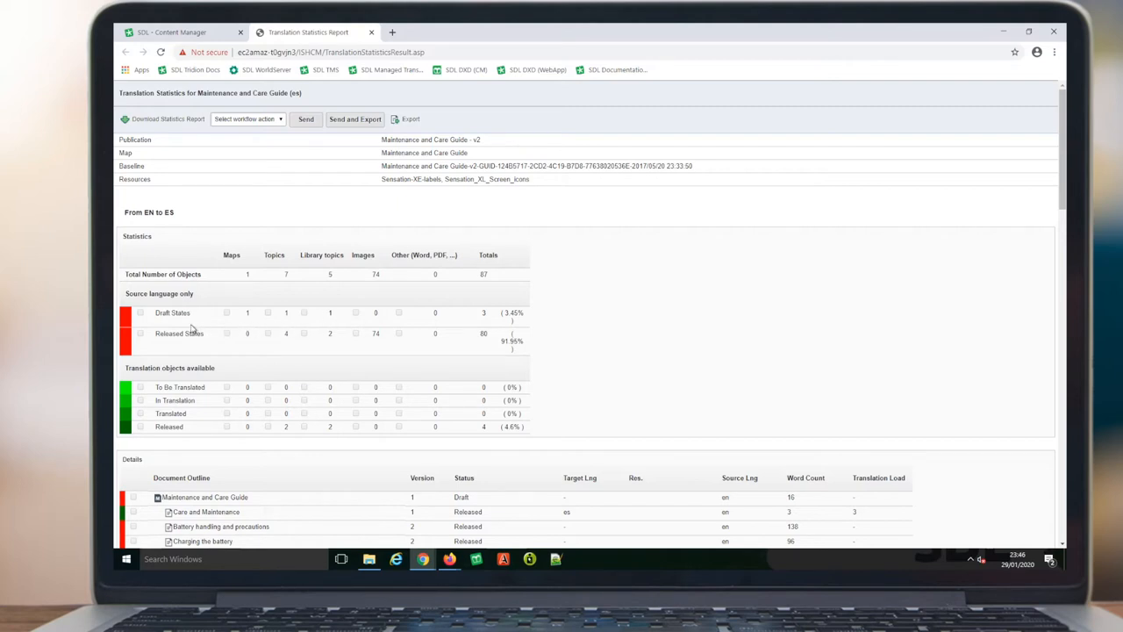
mouse_move(288, 343)
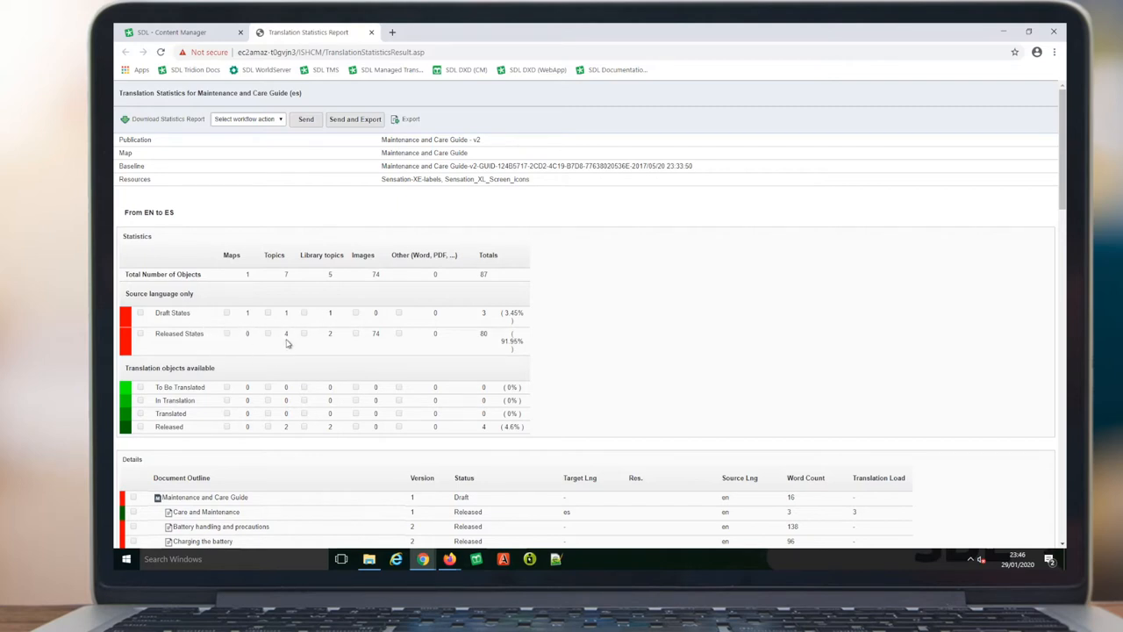
mouse_move(333, 347)
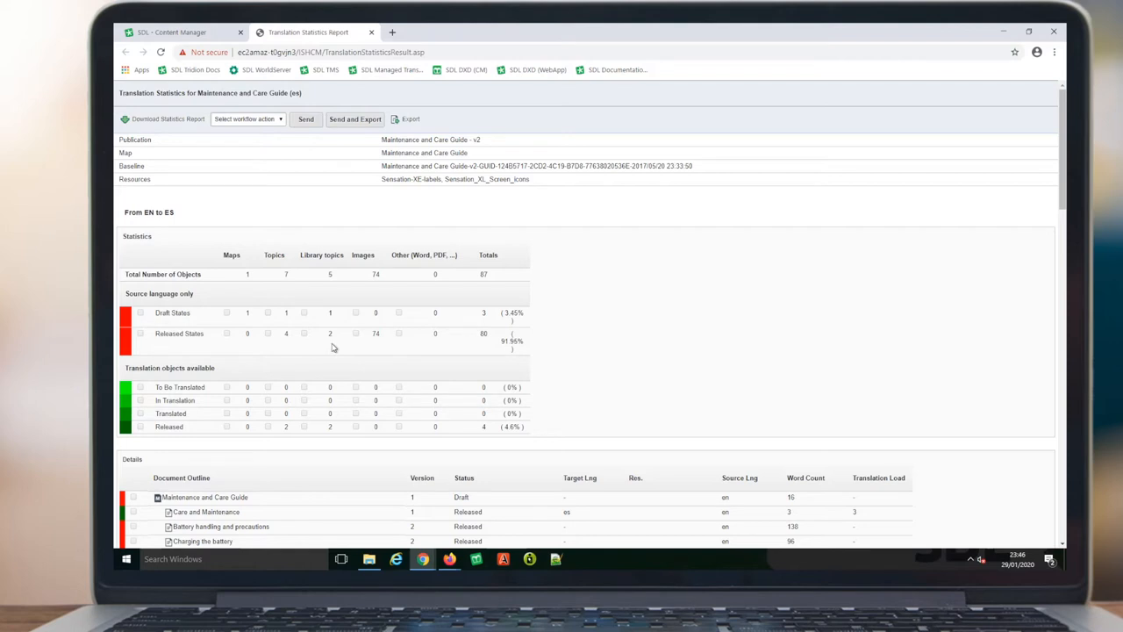
mouse_move(279, 376)
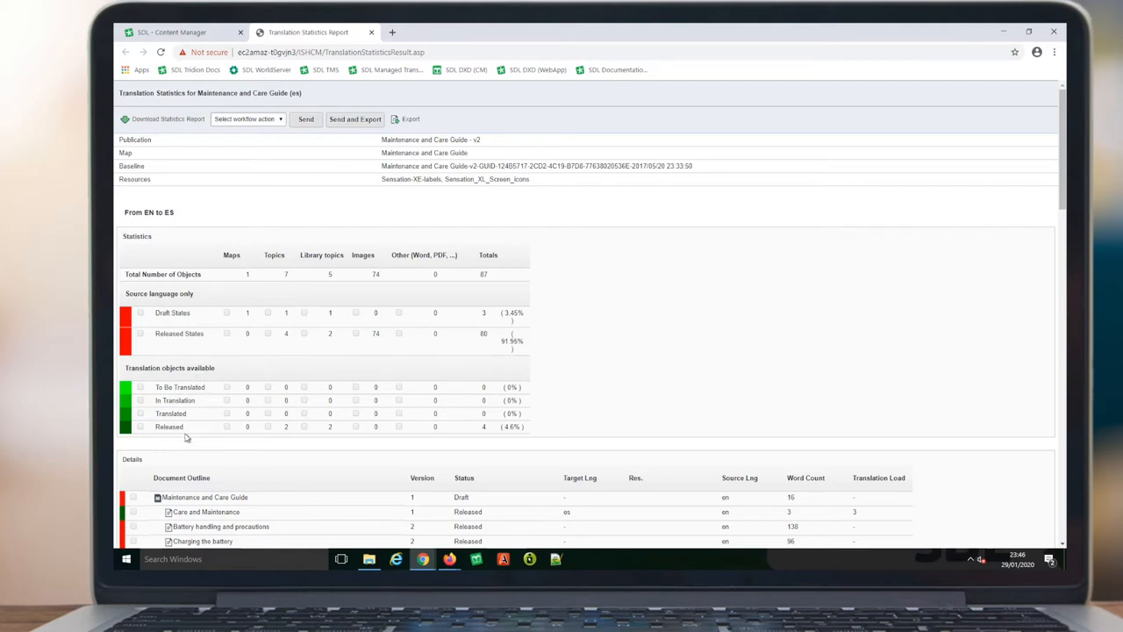
mouse_move(342, 438)
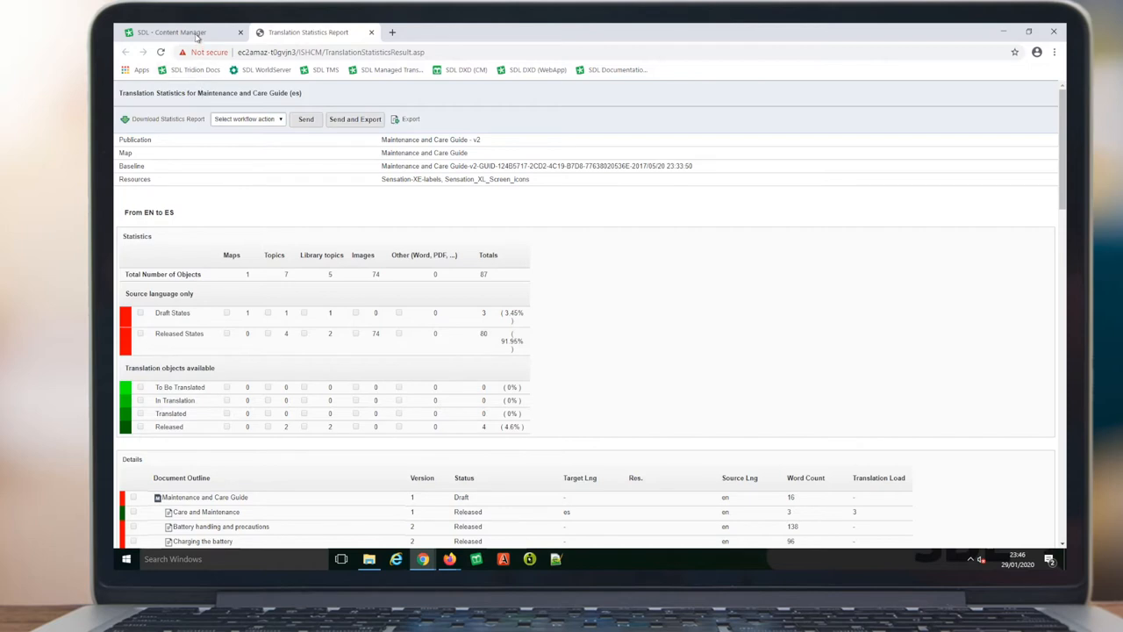
Step: Create an es-only TD14 Machine Translation job from en, due 31/01/2020, with a translator
click(171, 32)
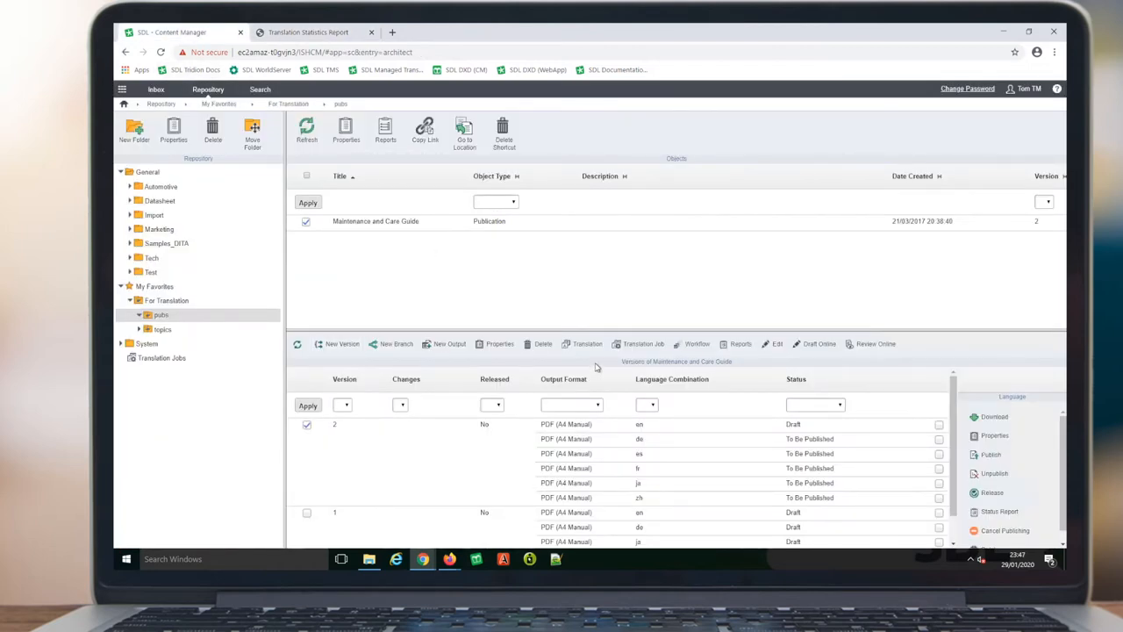
click(643, 343)
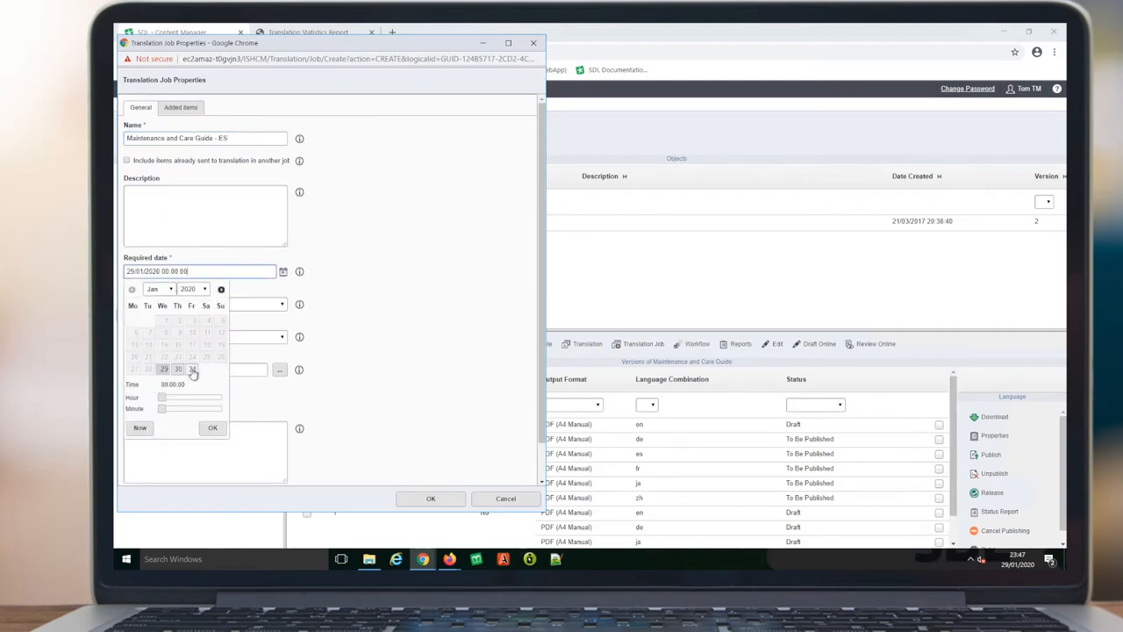
click(192, 368)
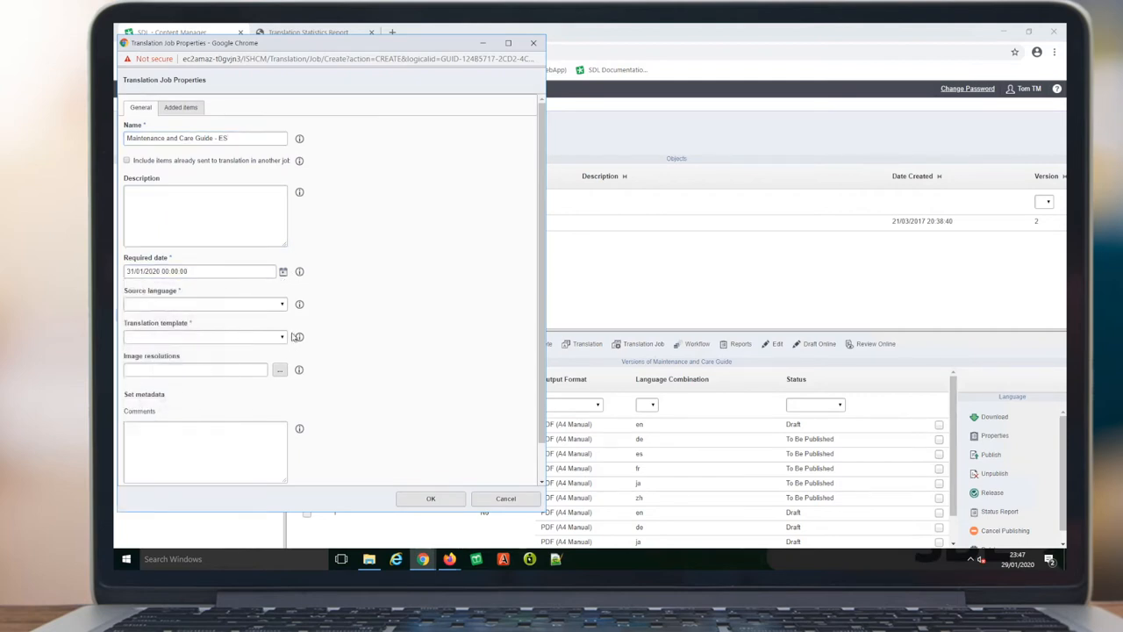
click(204, 304)
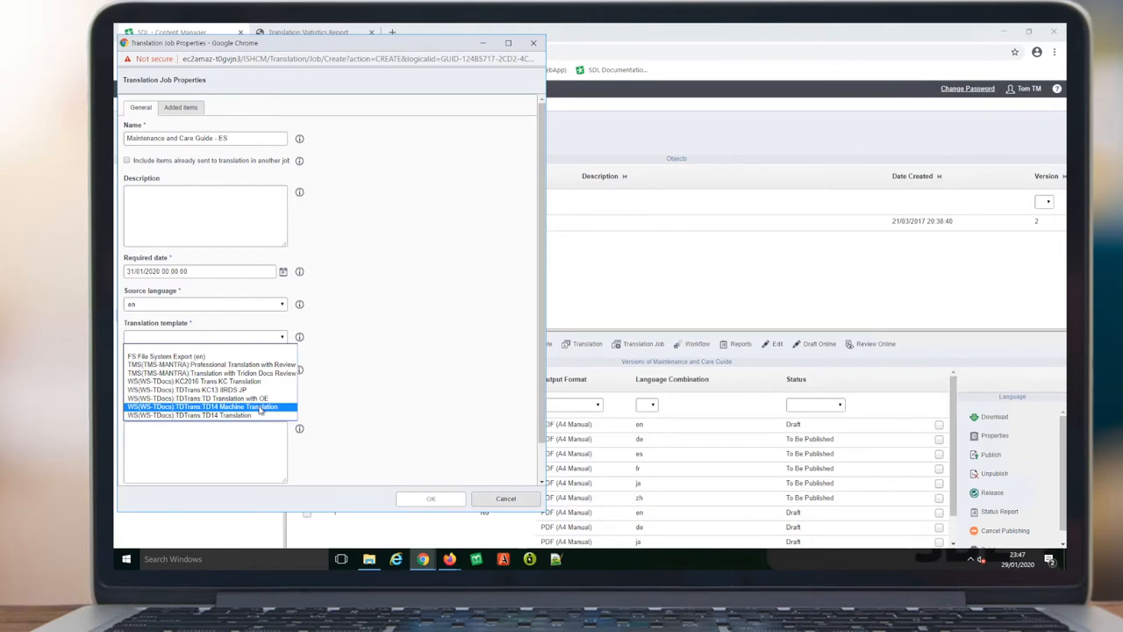
click(204, 407)
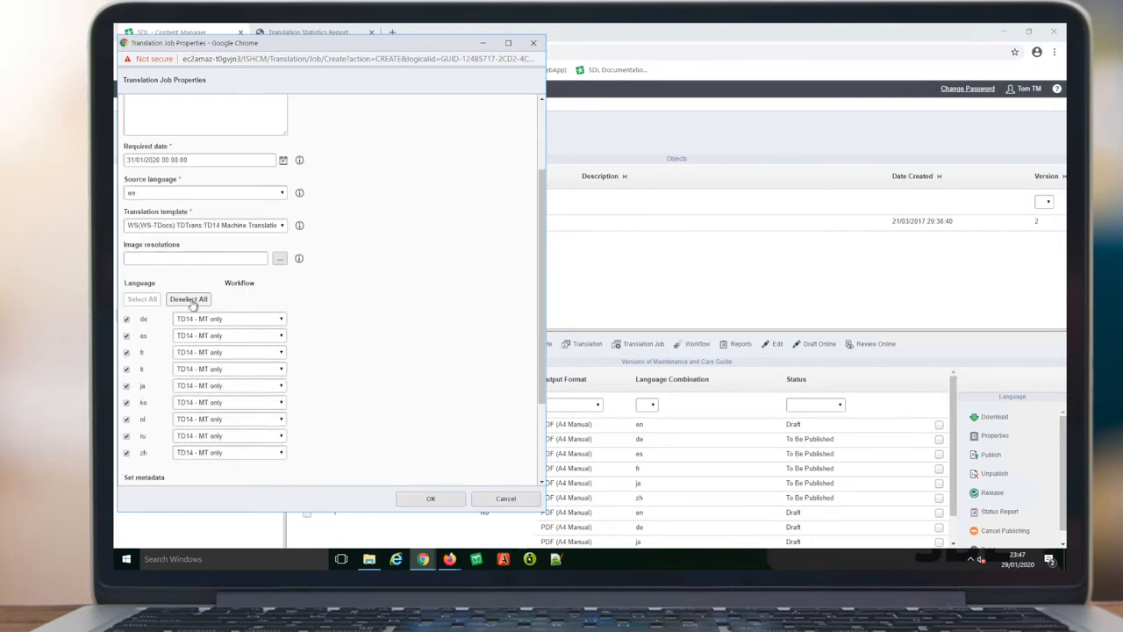
click(188, 298)
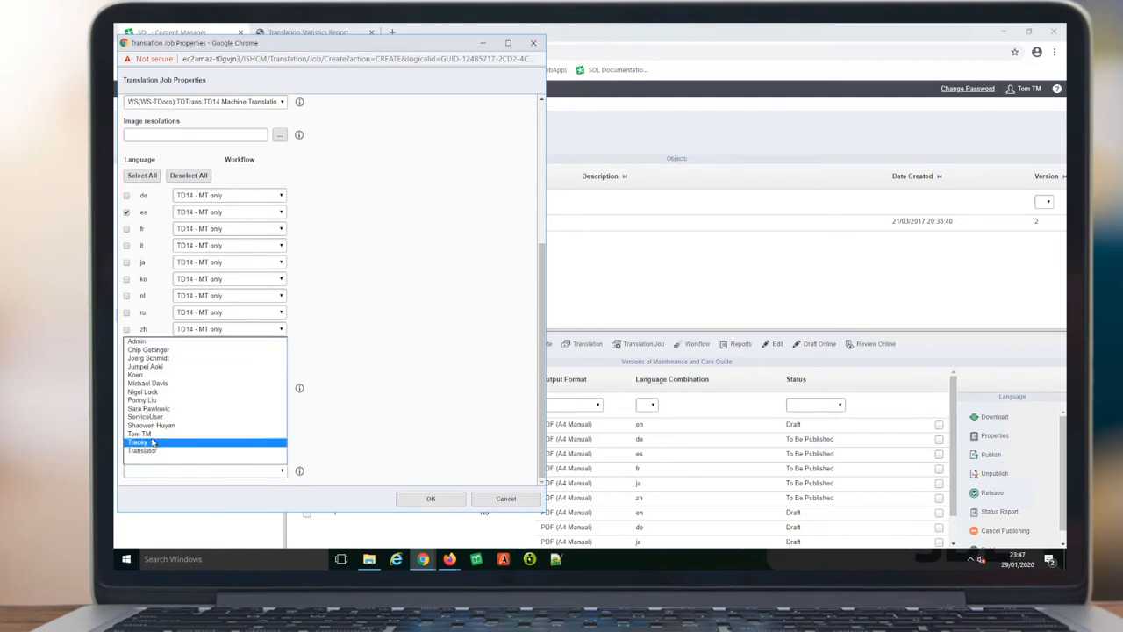
click(506, 498)
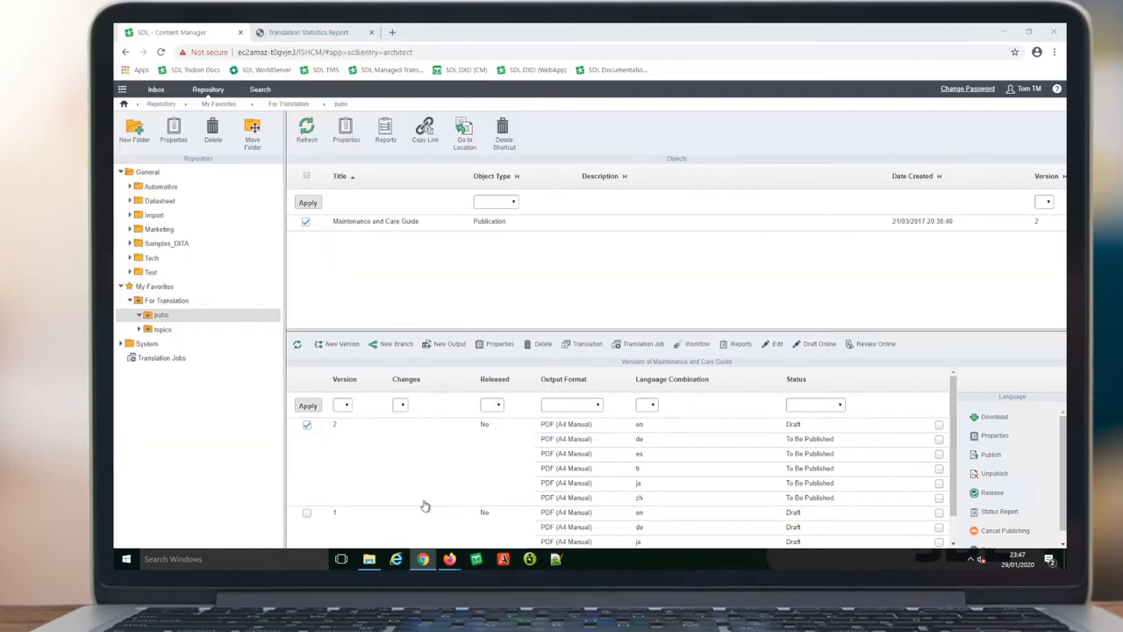
Step: Send 'Maintenance and Care Guide - ES' to translation and refresh until it shows In translation
click(162, 357)
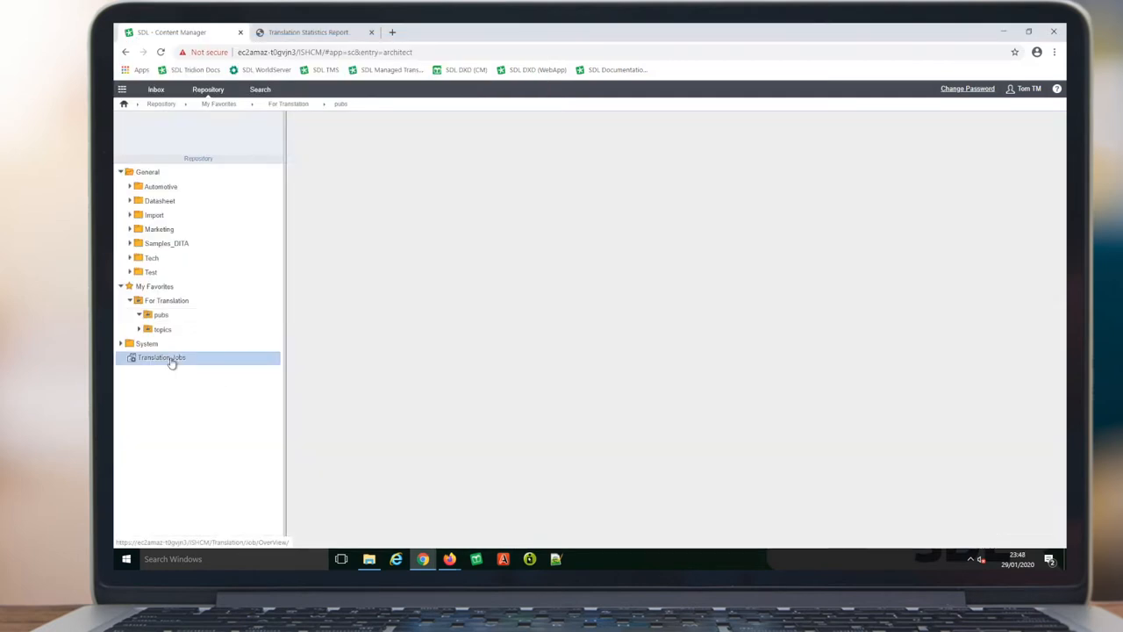
click(161, 357)
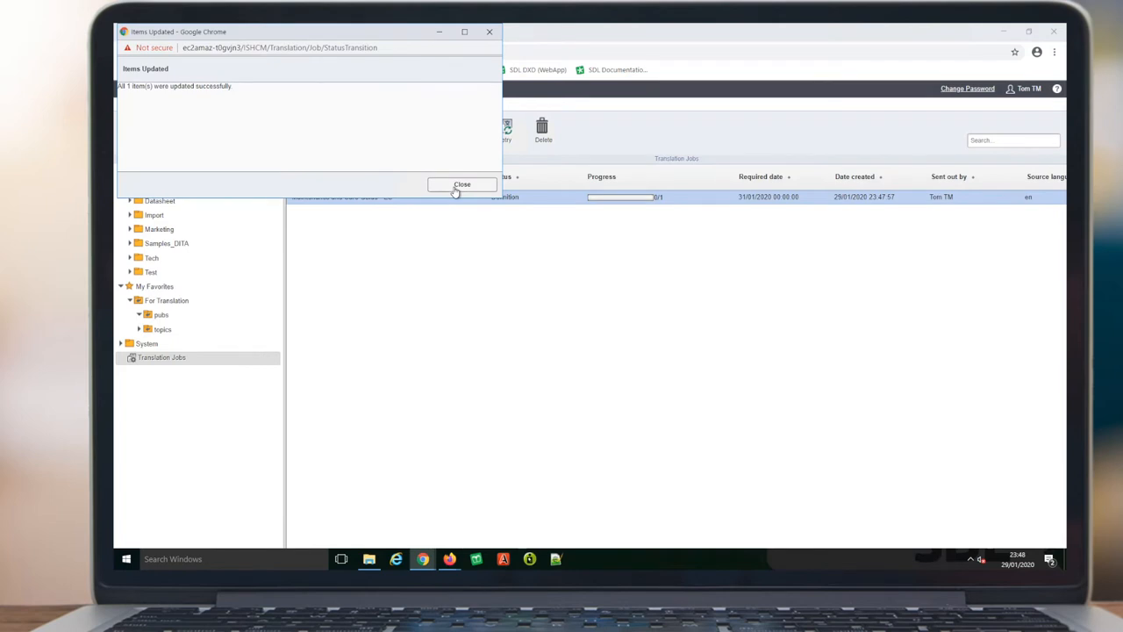
click(463, 184)
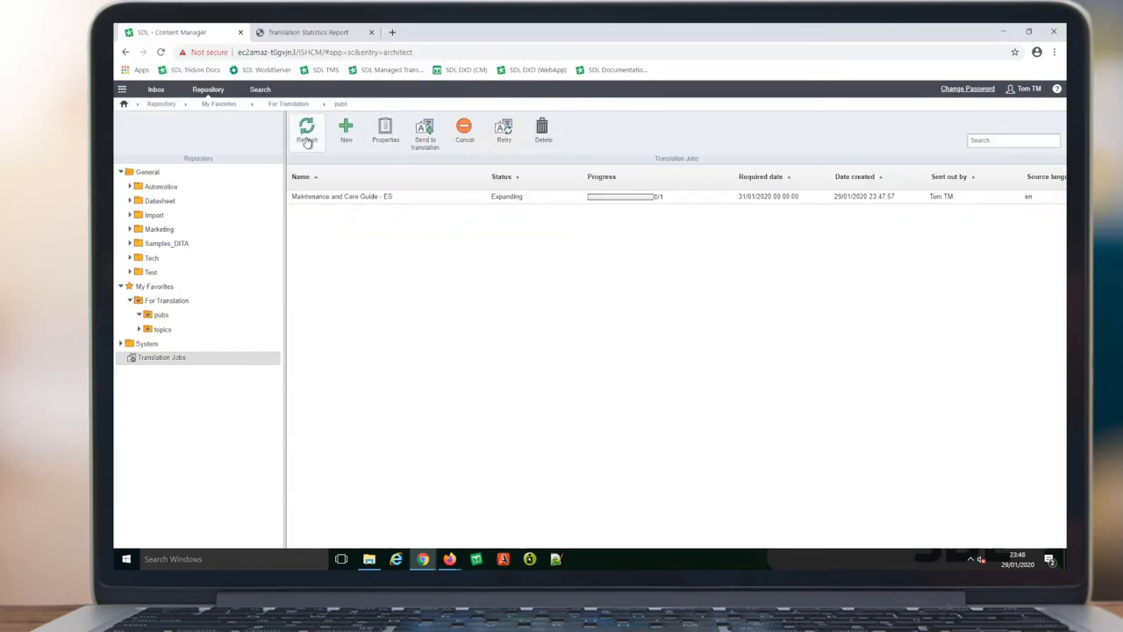
click(306, 131)
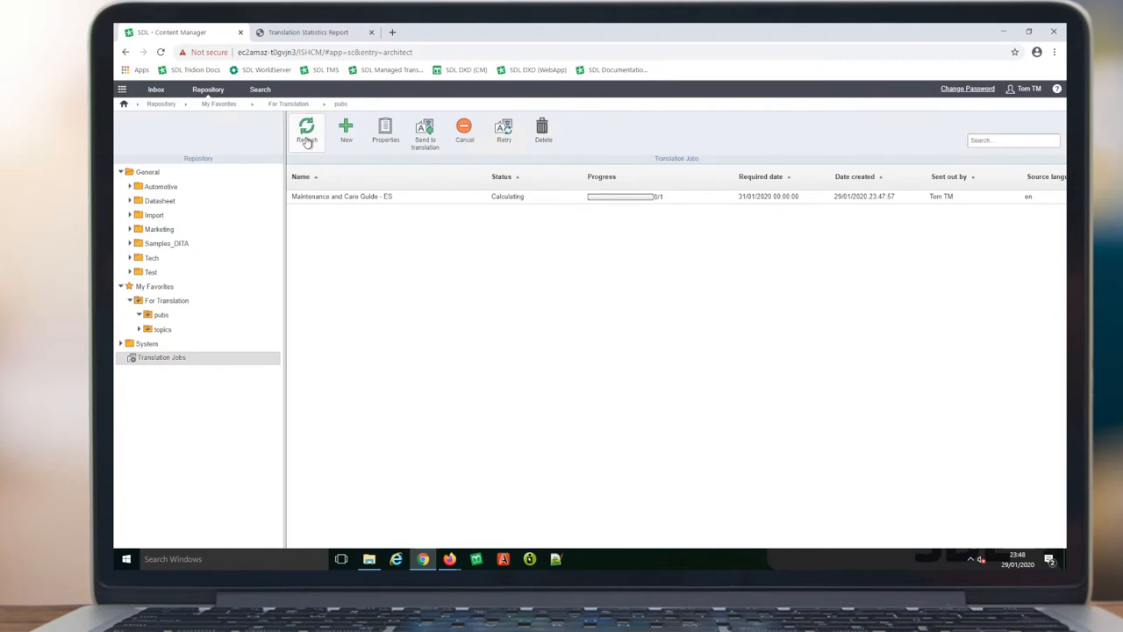
click(306, 132)
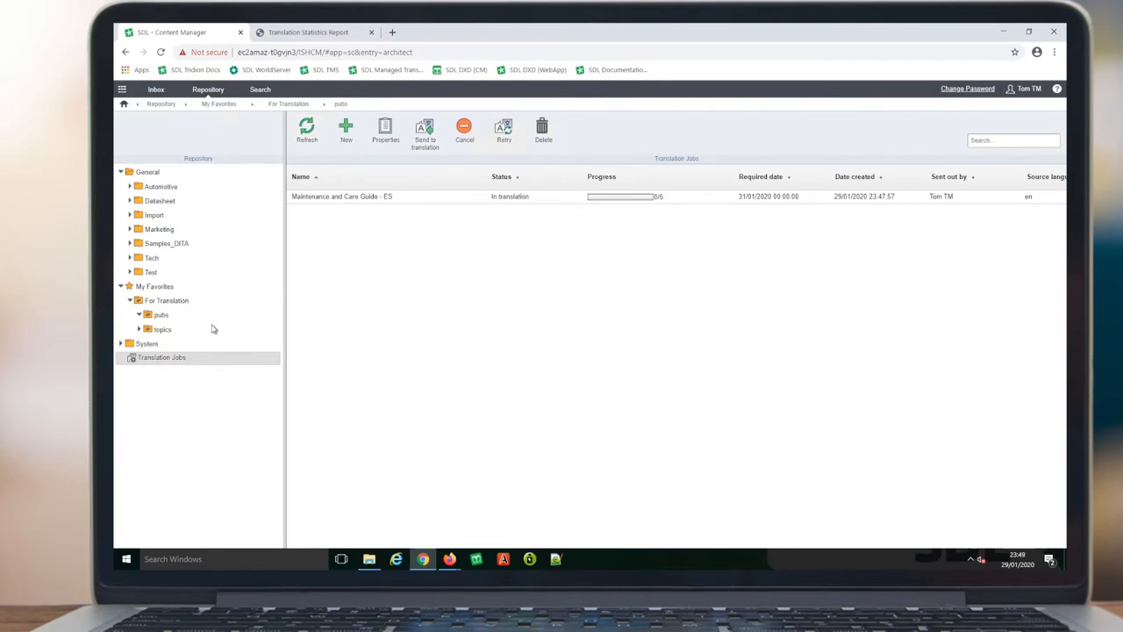
click(163, 329)
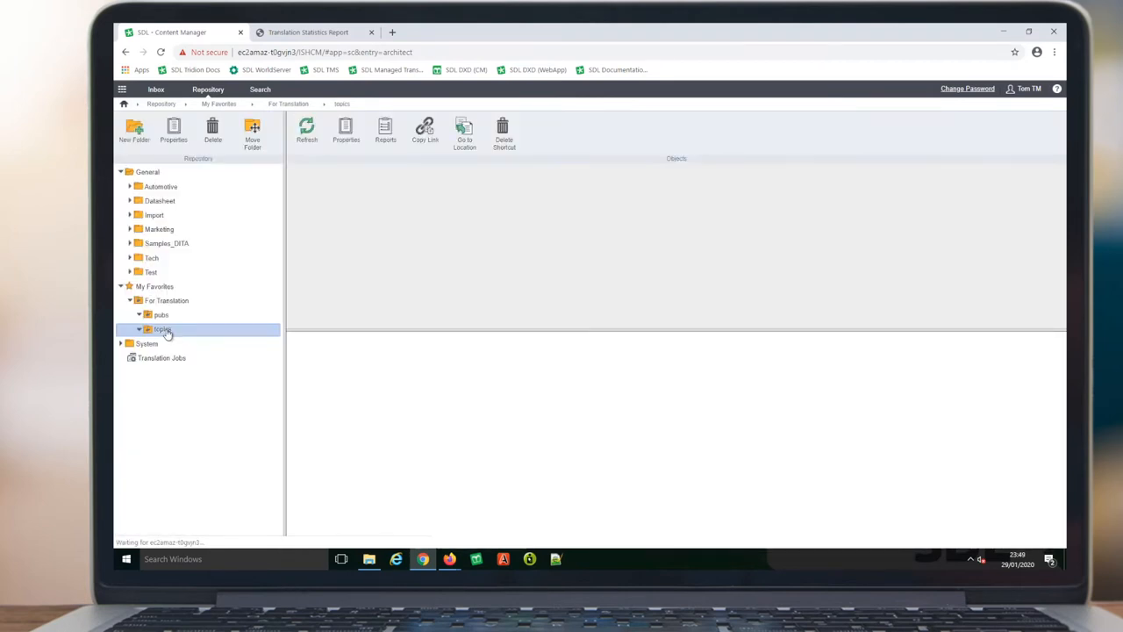
Step: Select 'Battery handling and precautions' in For Translation topics and preview its Spanish version
click(163, 329)
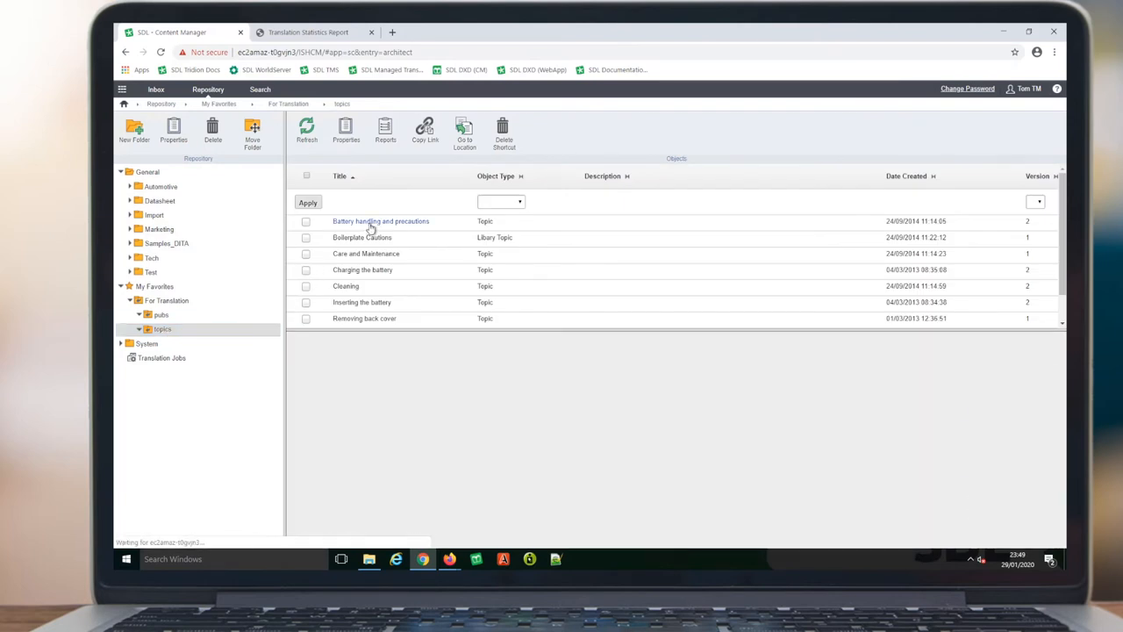
click(380, 221)
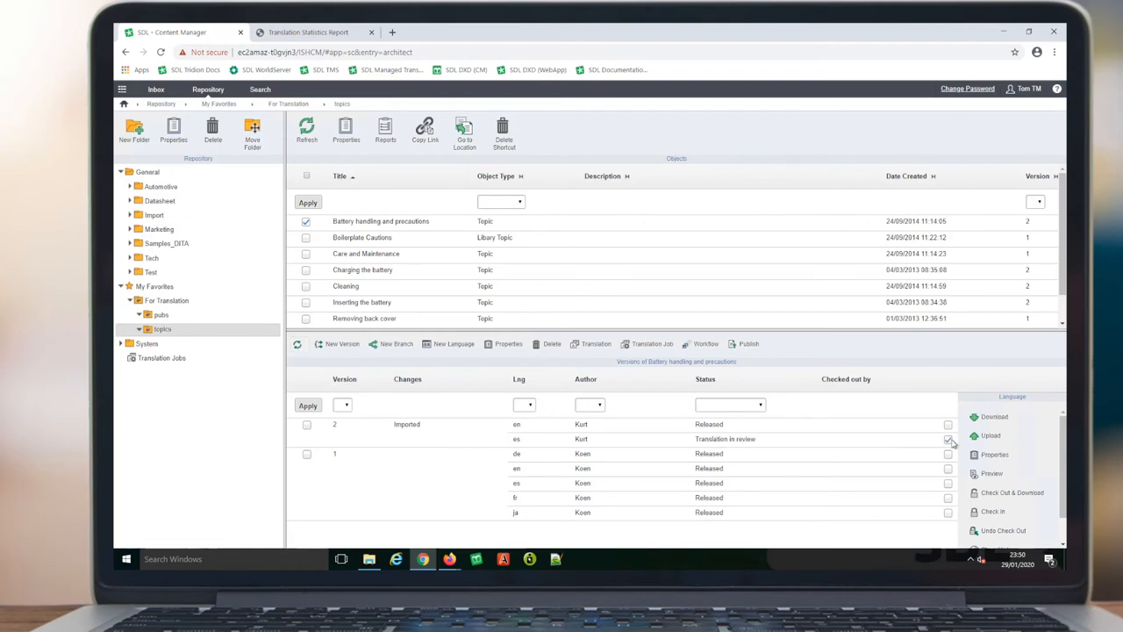
click(991, 473)
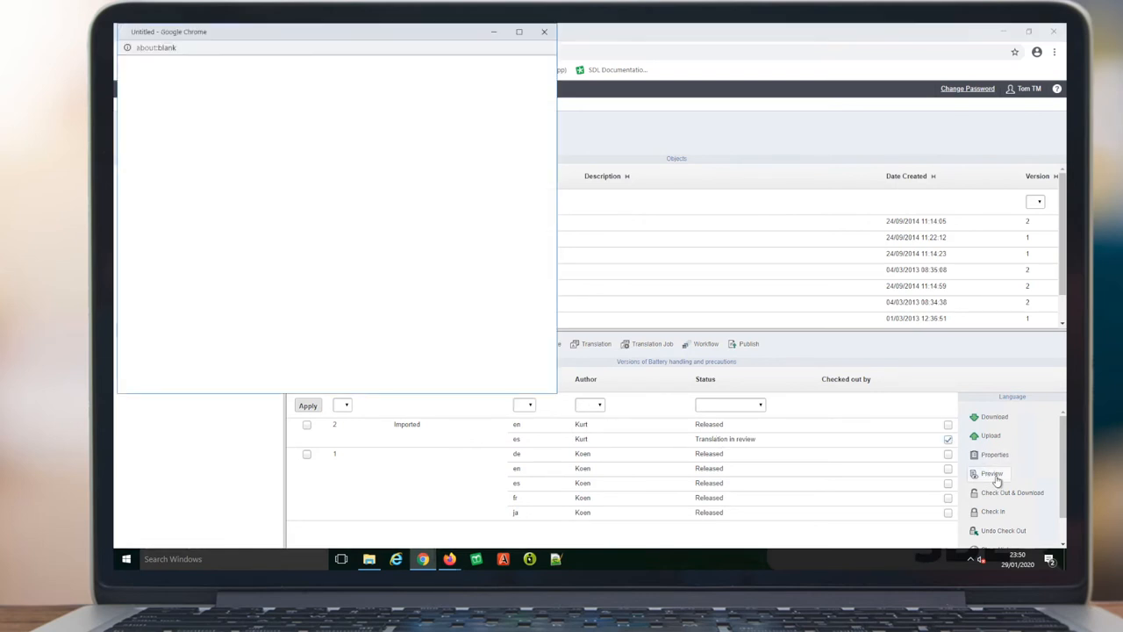
click(992, 473)
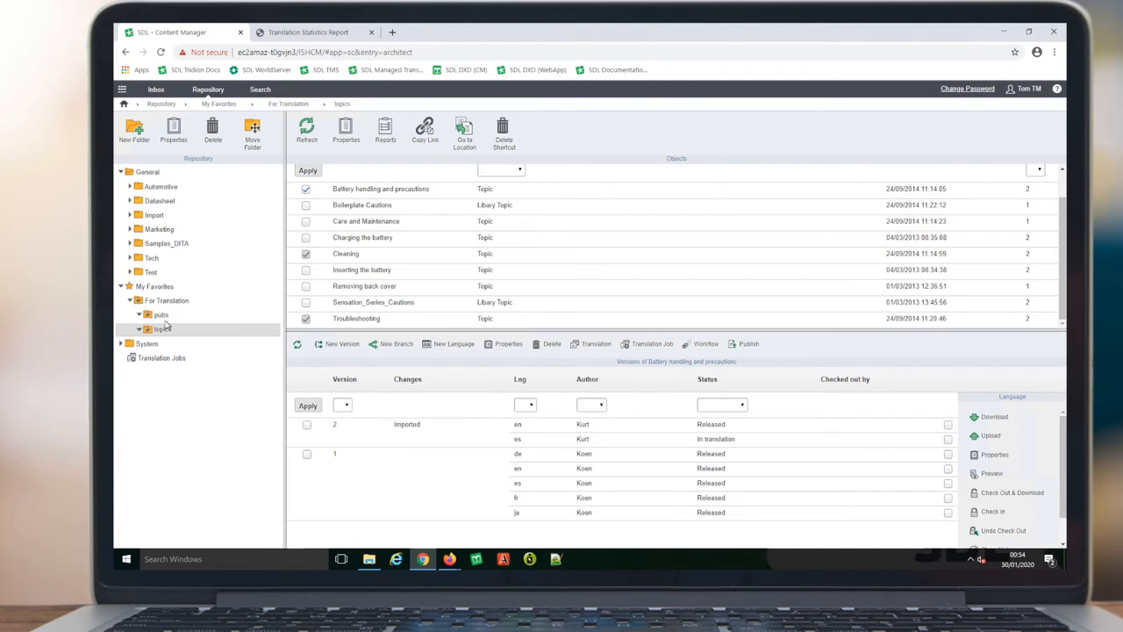
Step: Publish the es PDF (A4 Manual) output of version 2 and open the result
click(162, 314)
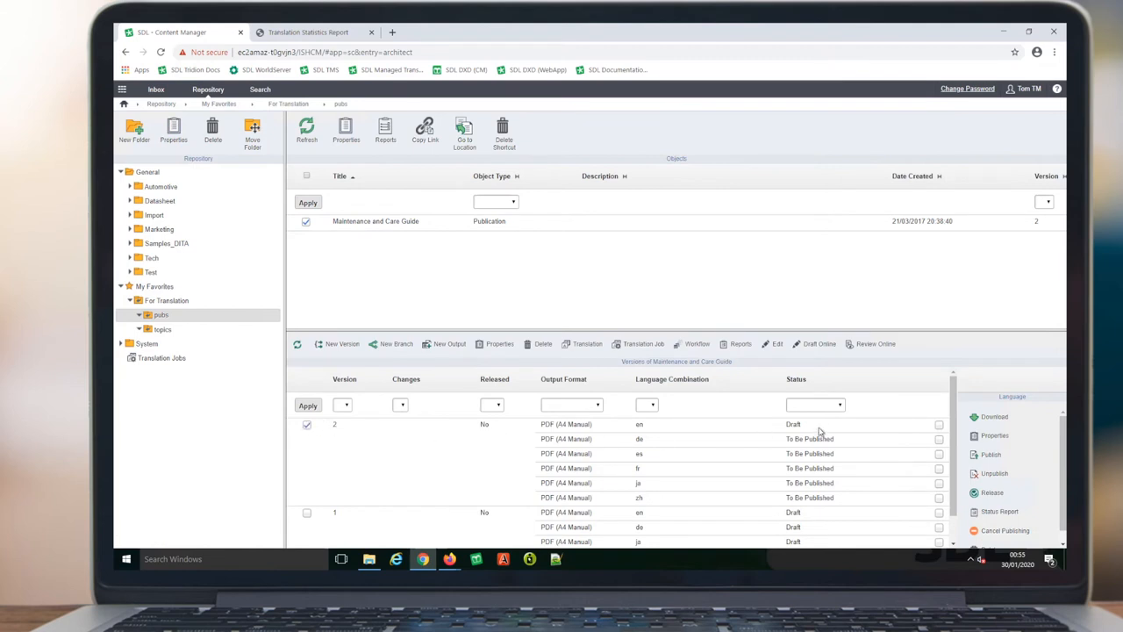
click(939, 454)
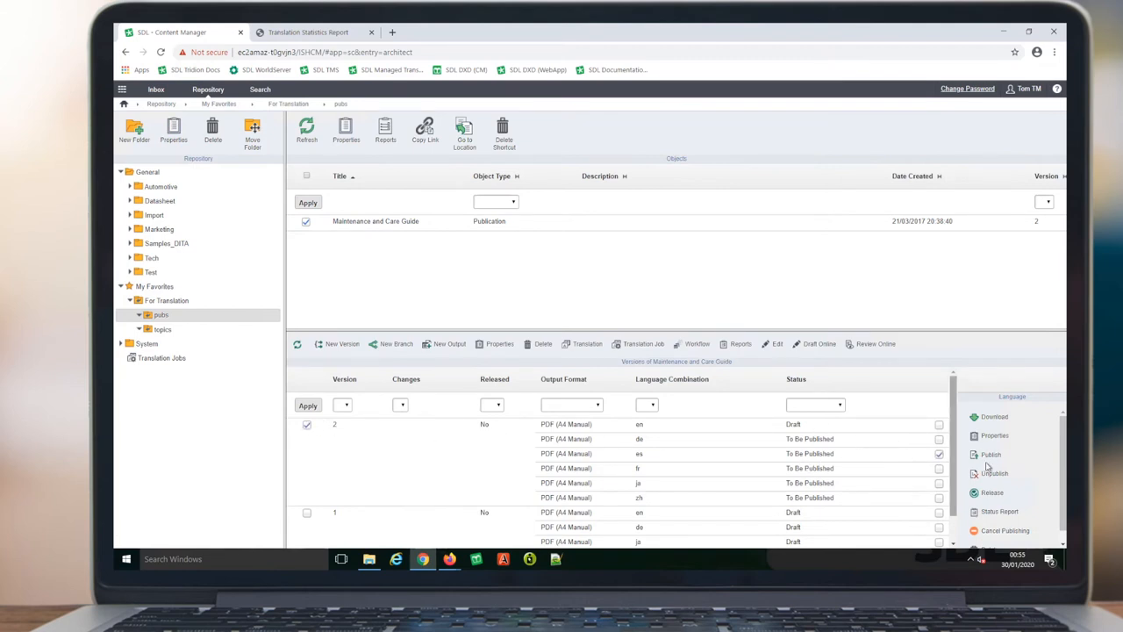
click(990, 453)
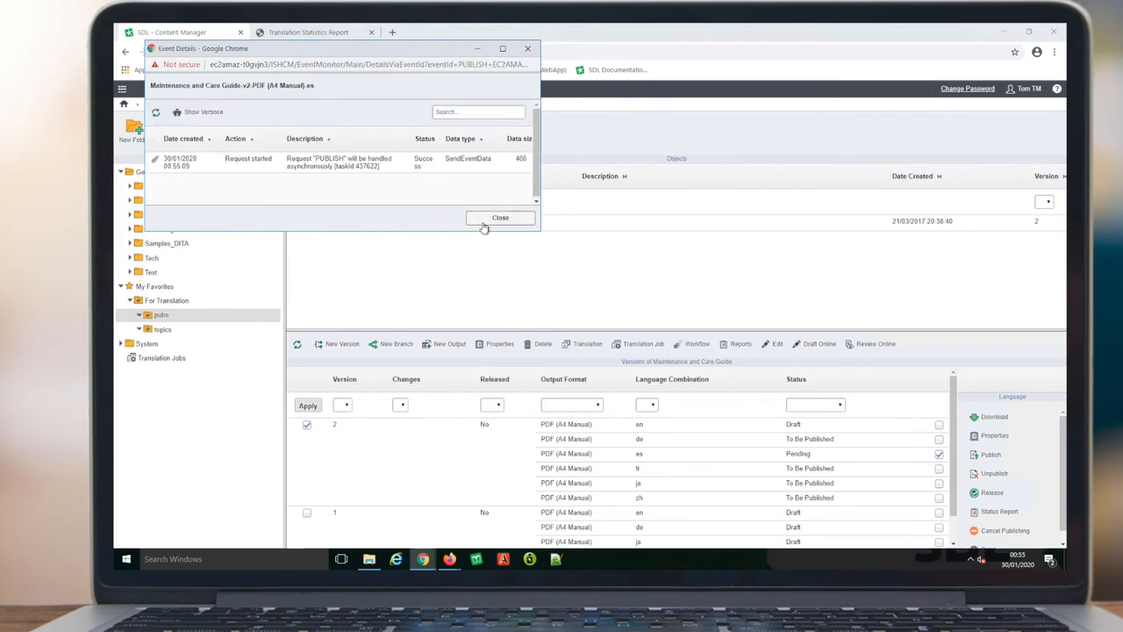
click(500, 217)
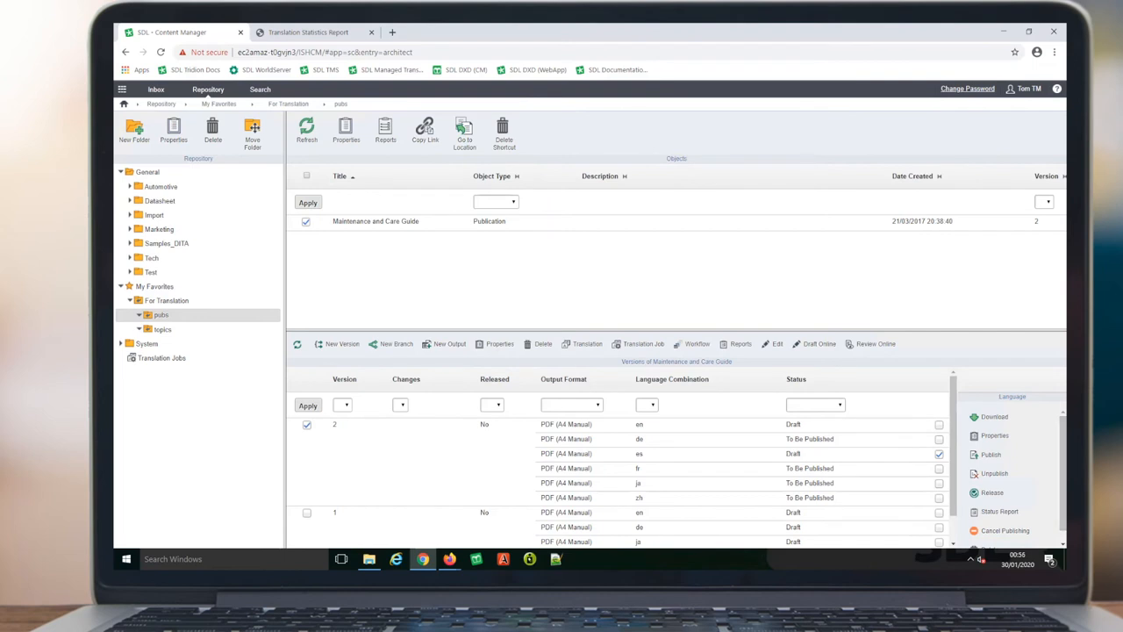
click(995, 416)
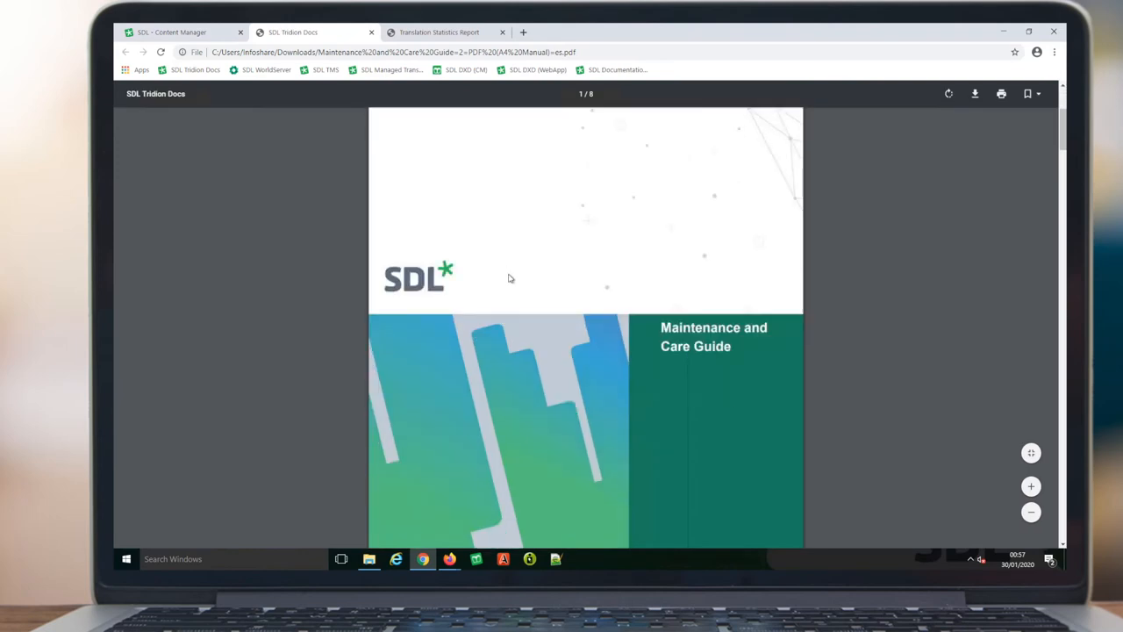
Step: Scroll through the tracked changes in the Spanish review PDF, then return to Content Manager
scroll(down, 3)
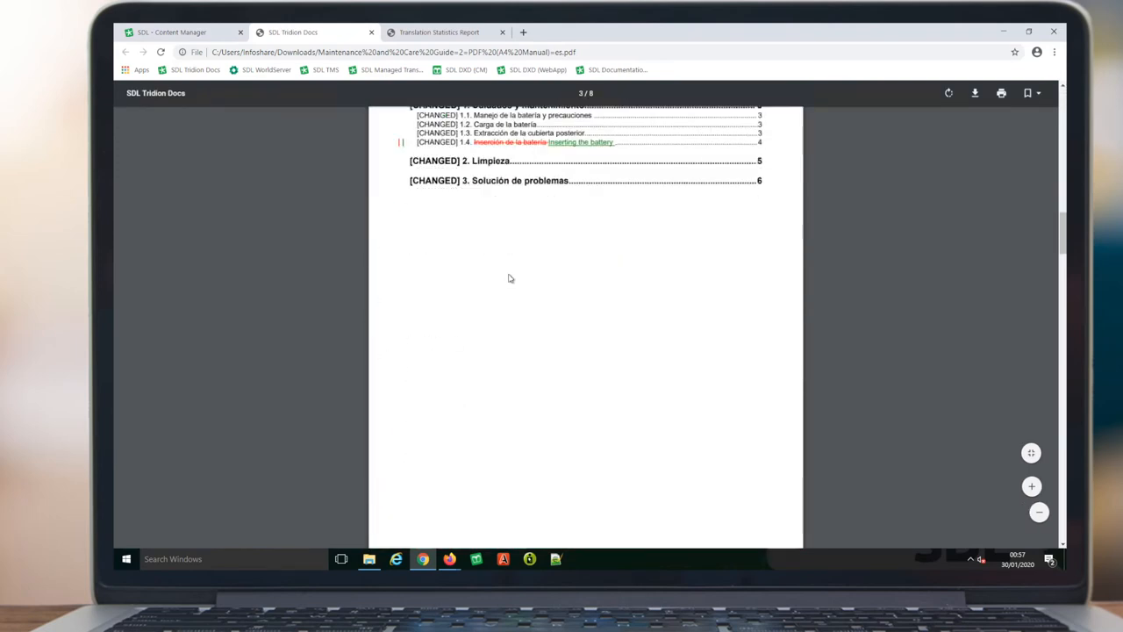
scroll(down, 3)
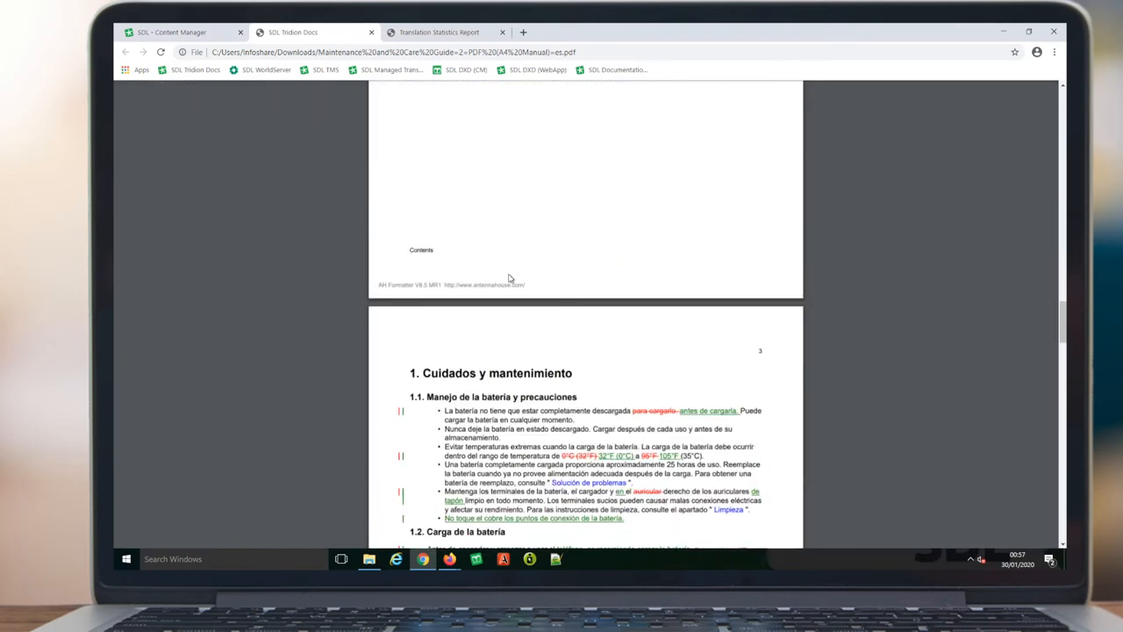
scroll(down, 3)
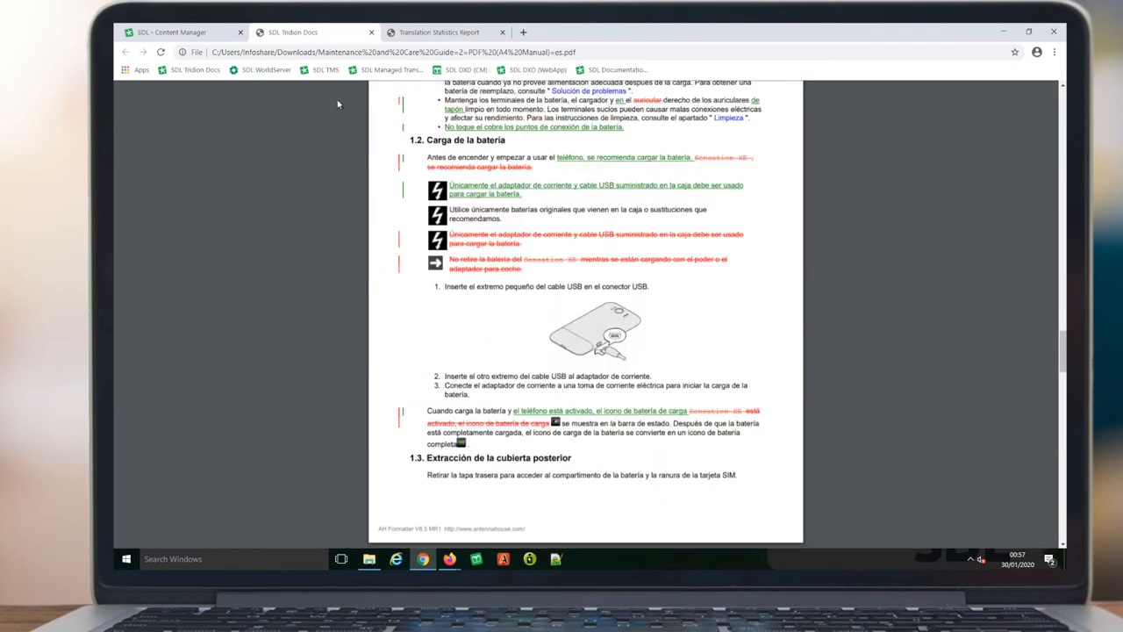
click(180, 32)
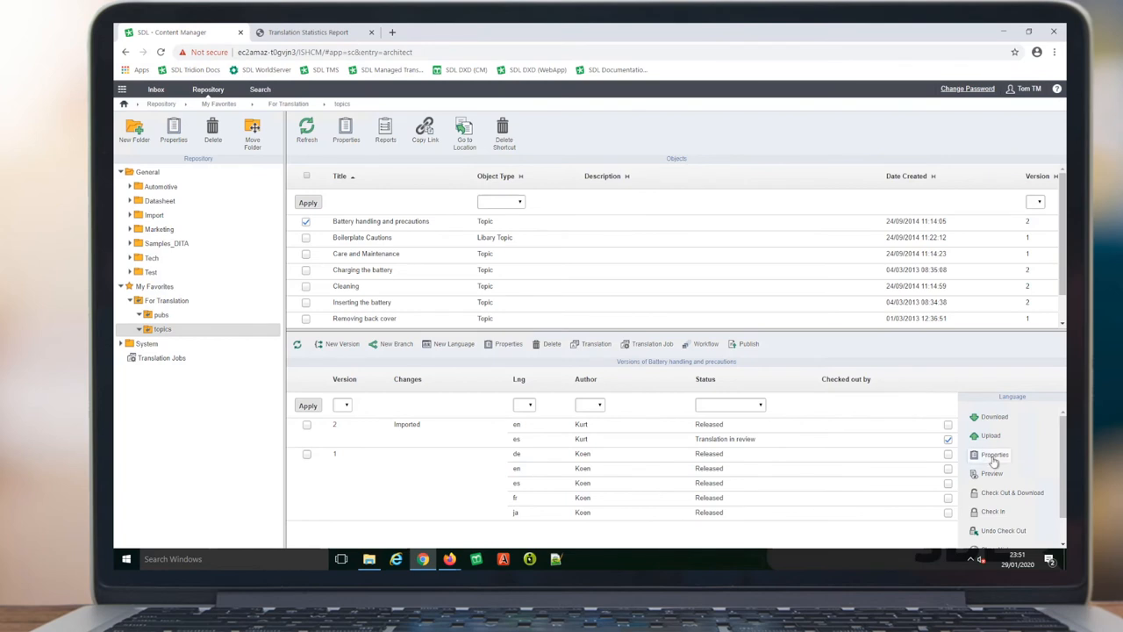
Step: Reject the Spanish 'Battery handling and precautions' translation with a 'Please correct' comment
click(994, 455)
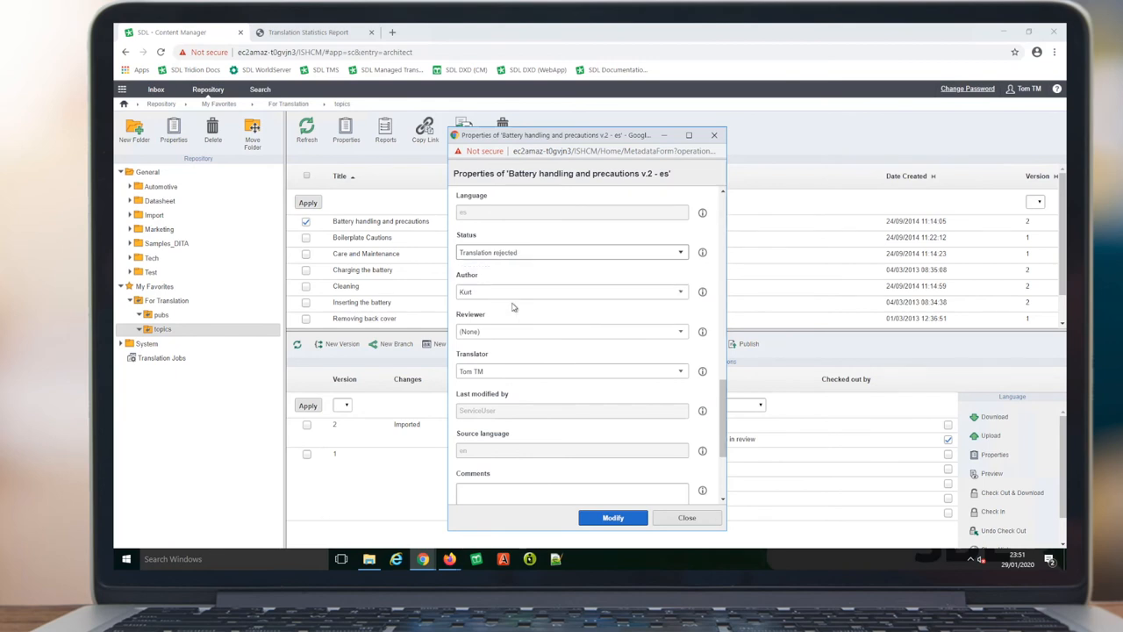
scroll(down, 3)
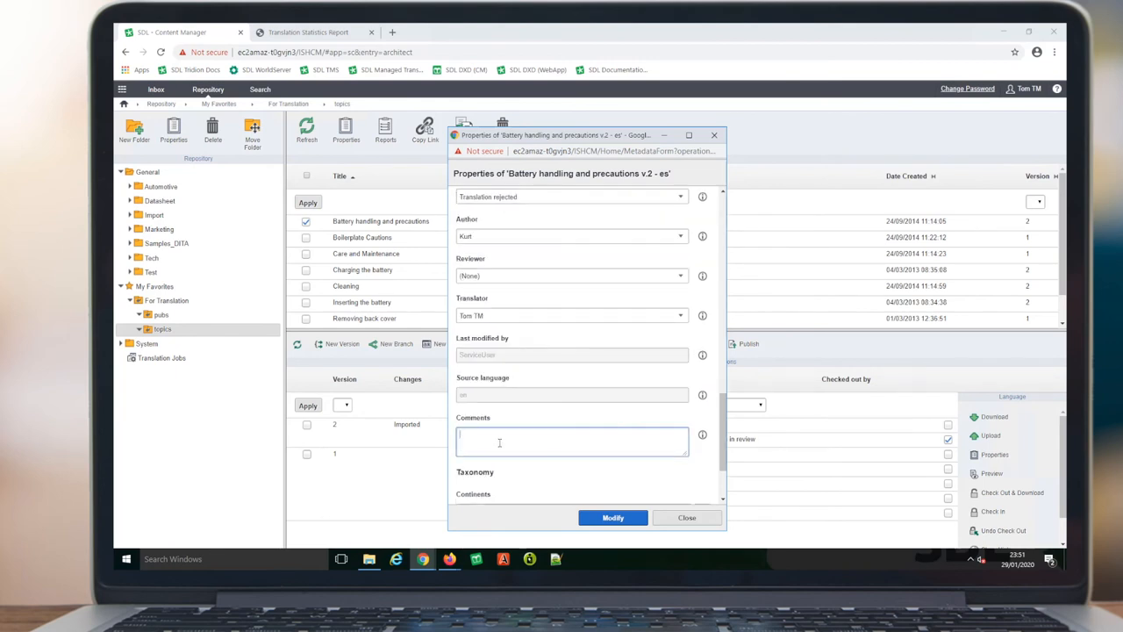
text(Please c)
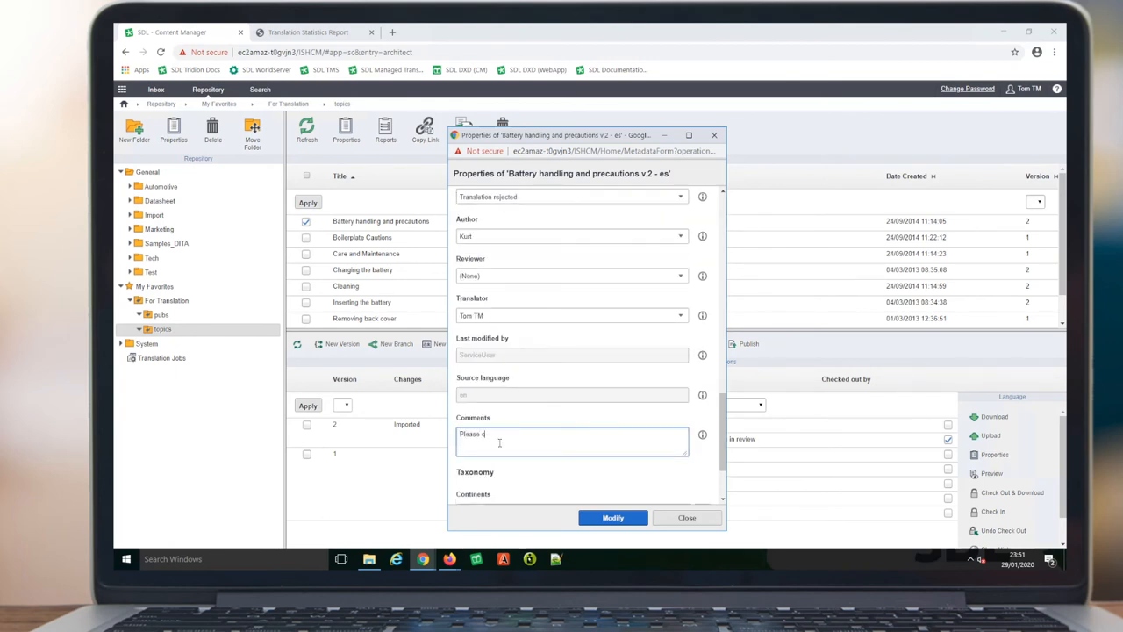
text(correct [deta)
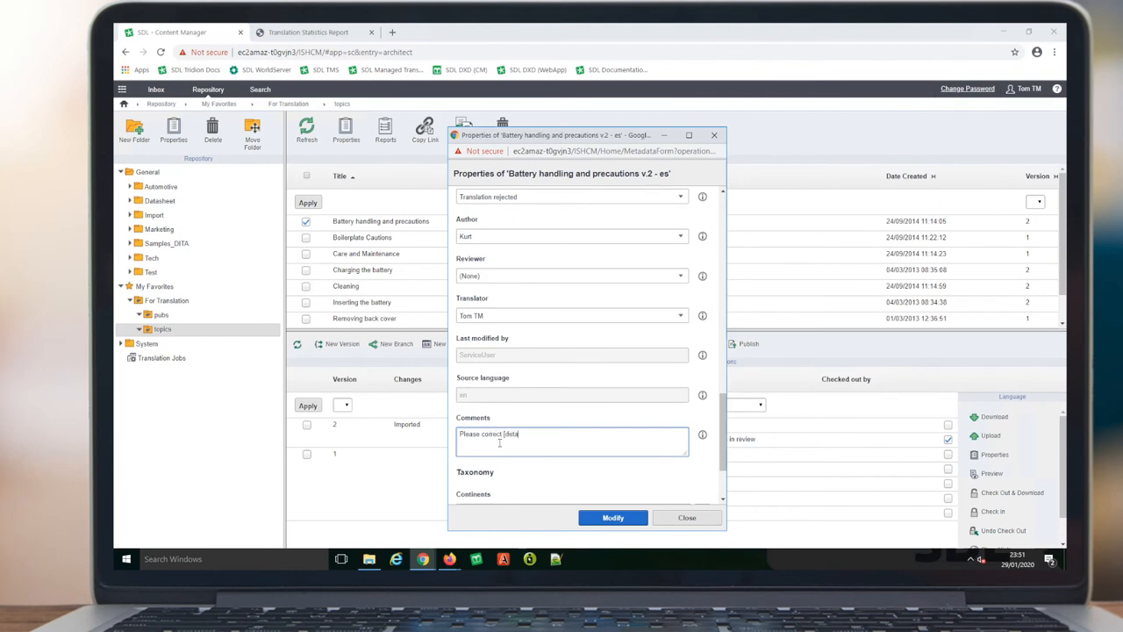
click(613, 517)
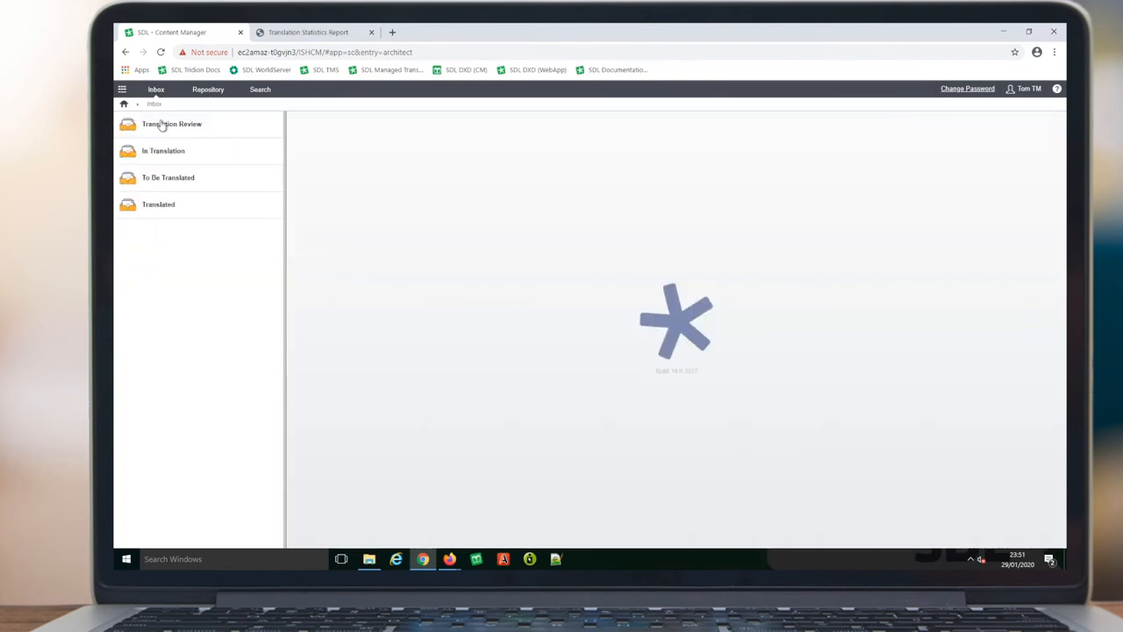
Step: Accept and send all remaining topics in the Translation Review inbox
click(172, 124)
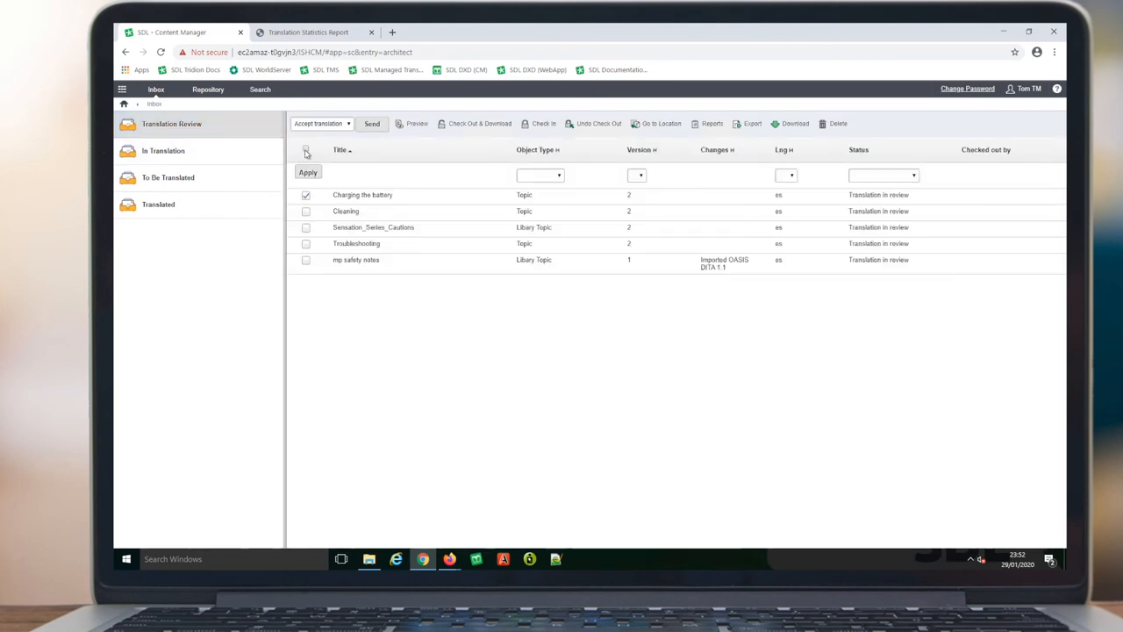
click(305, 149)
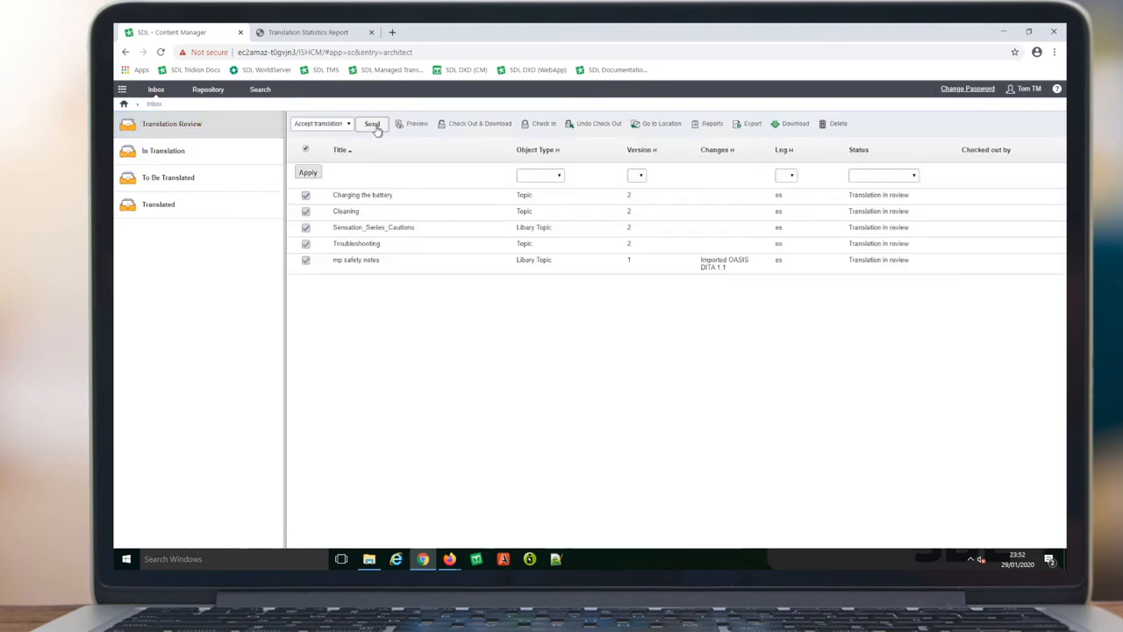
click(372, 123)
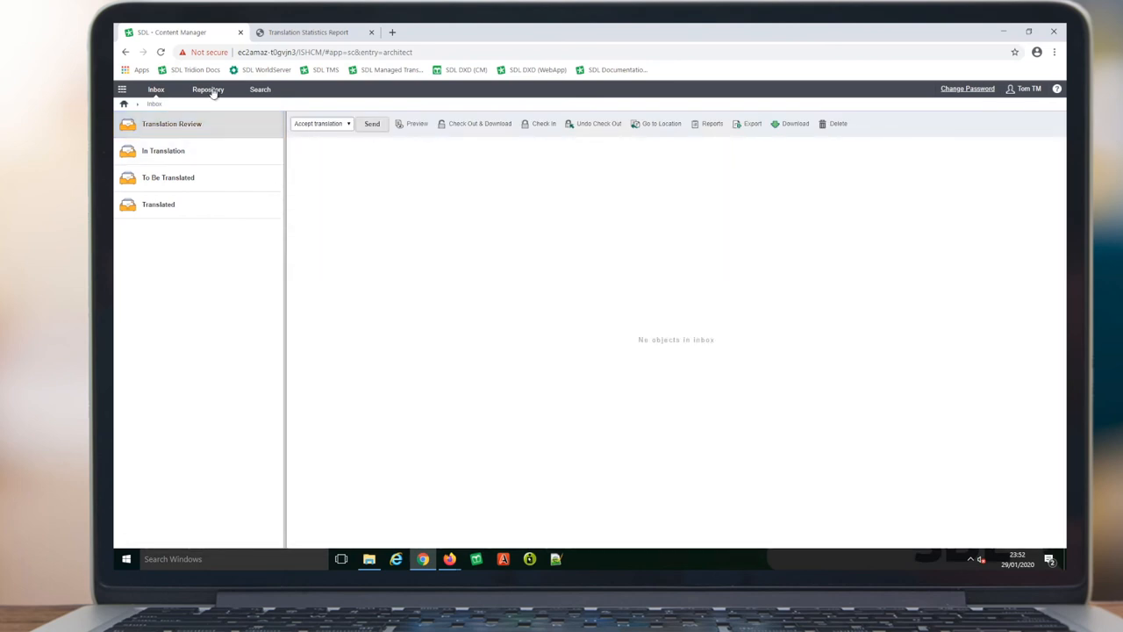
click(208, 89)
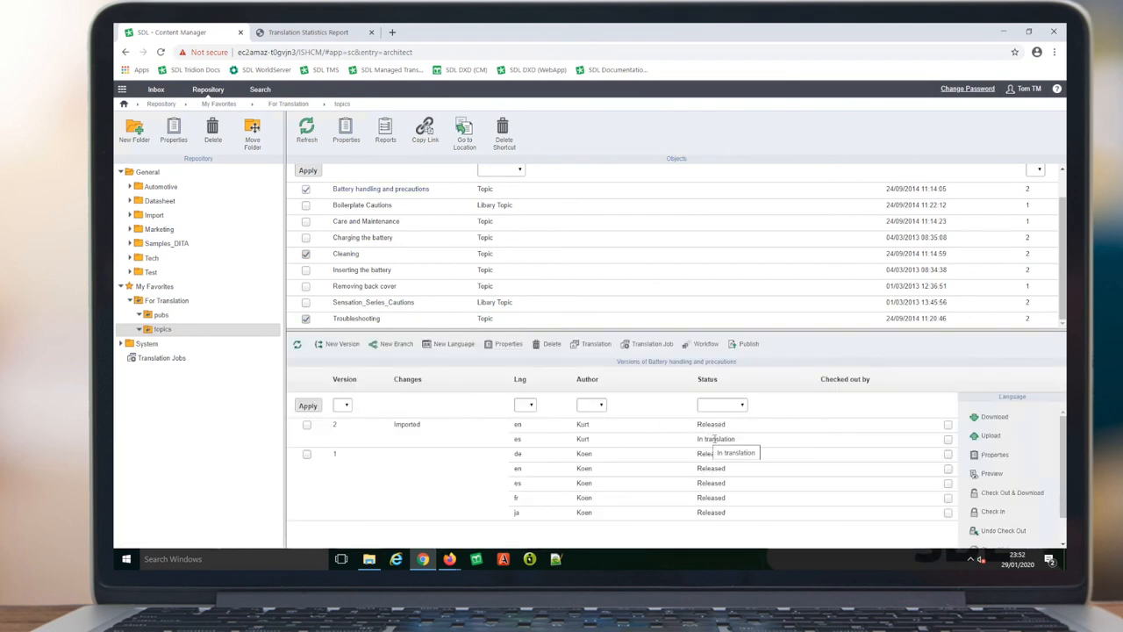
Step: Confirm the Spanish 'Battery handling and precautions' version 2 shows In translation status
double_click(715, 439)
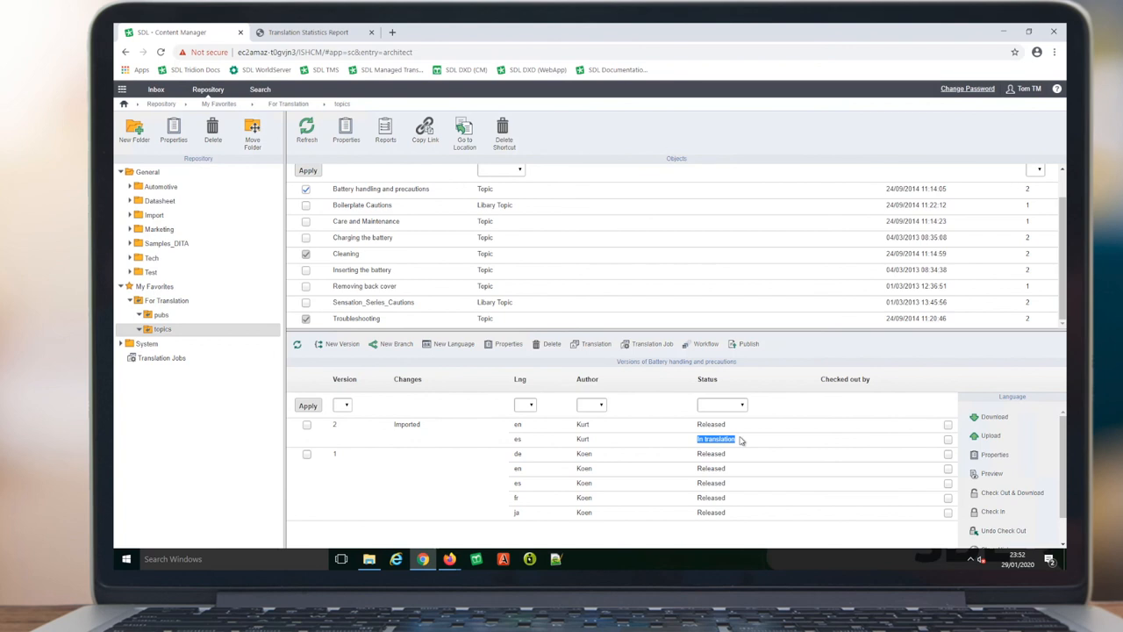